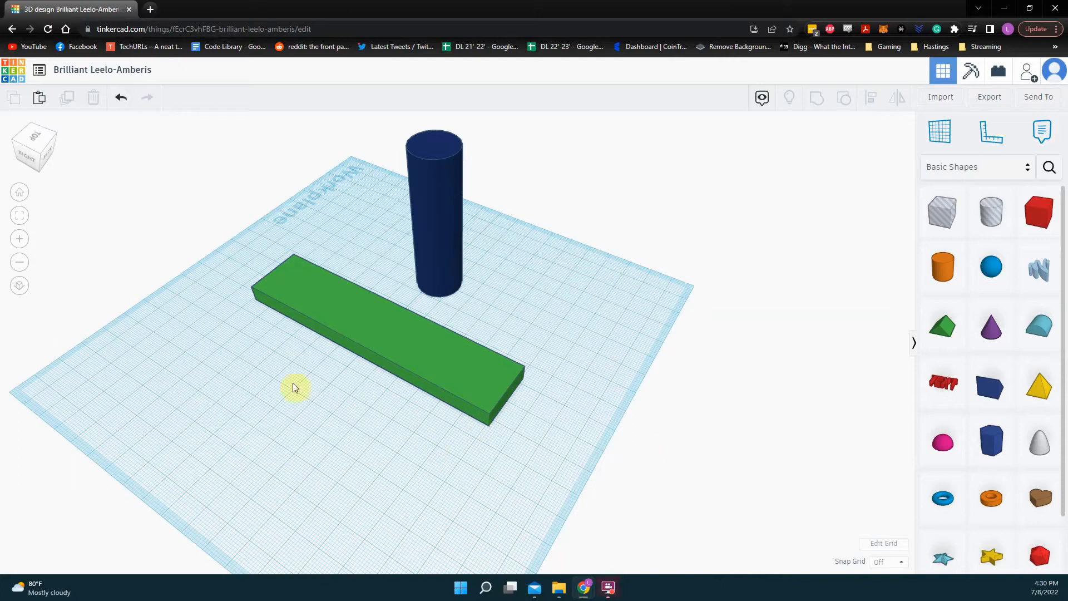
mouse_move(296, 375)
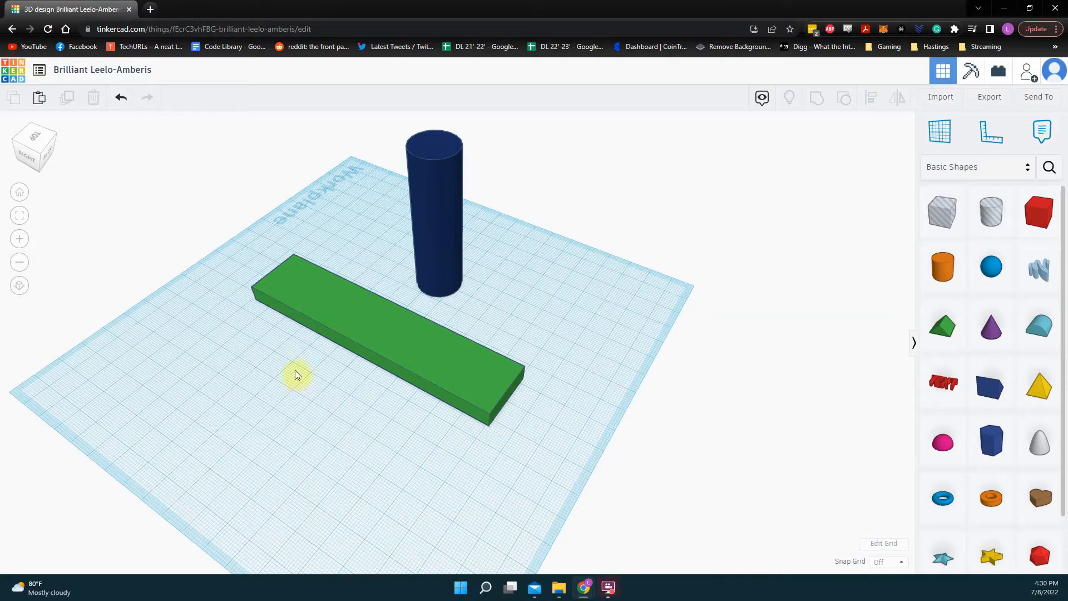
- Set the workplane grid units to inches via Edit Grid and apply the update
drag(295, 374, 484, 462)
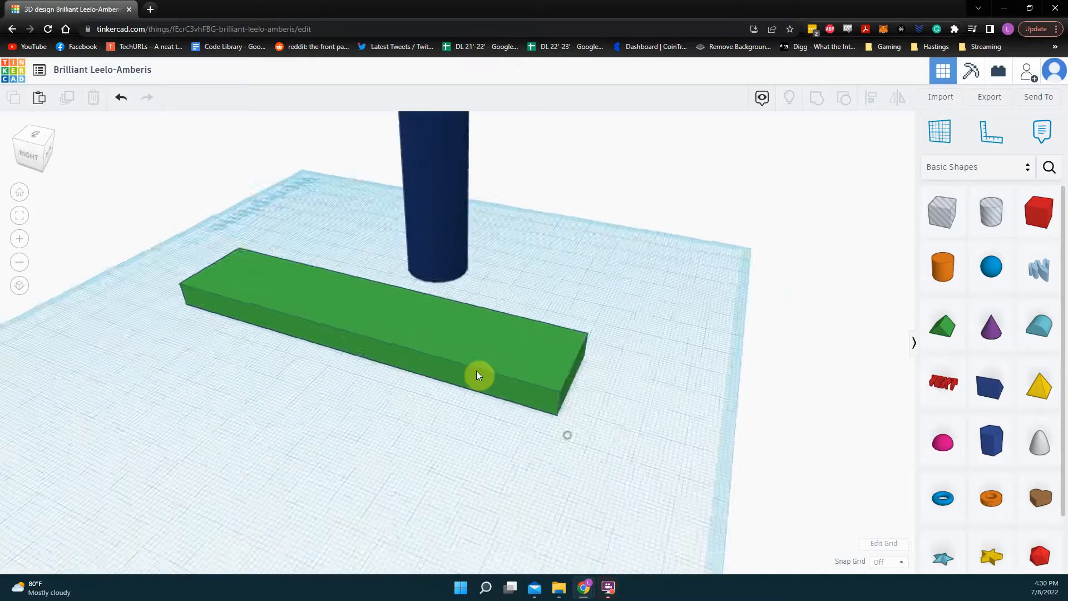
drag(477, 374, 320, 331)
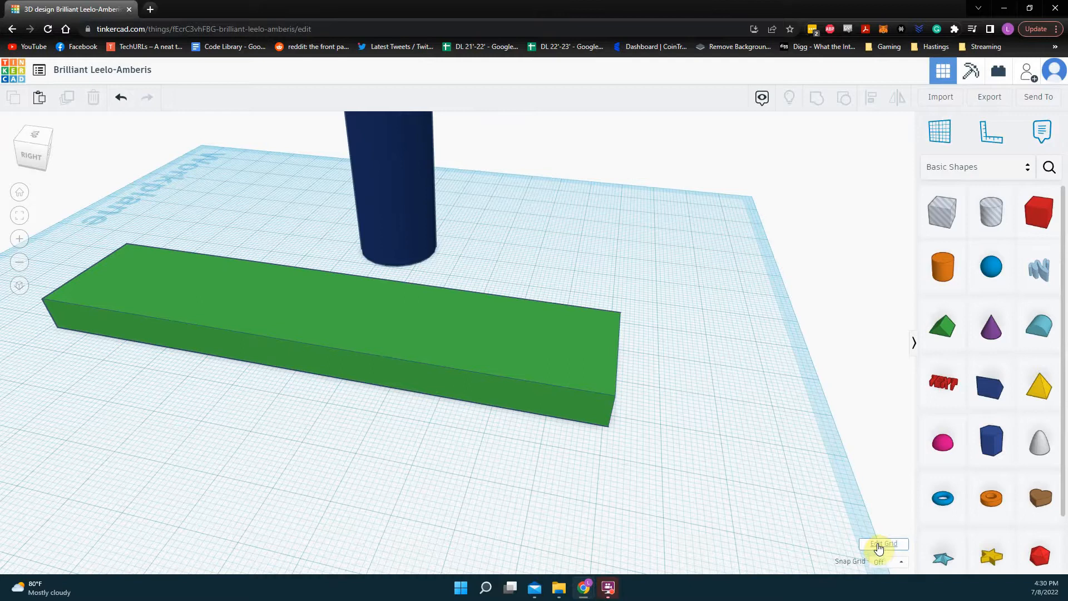
click(368, 375)
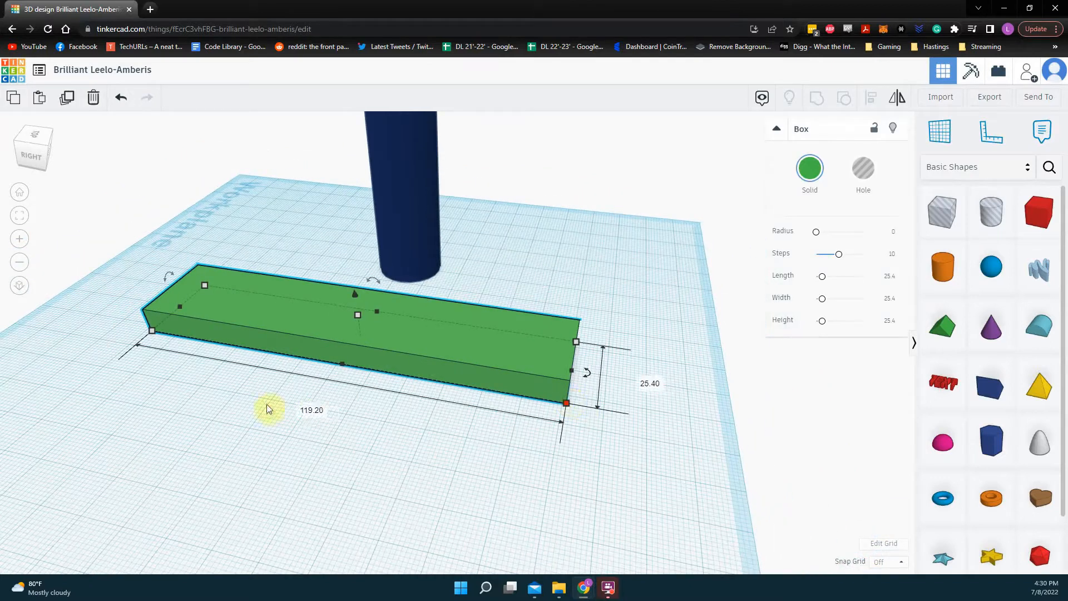
mouse_move(887, 554)
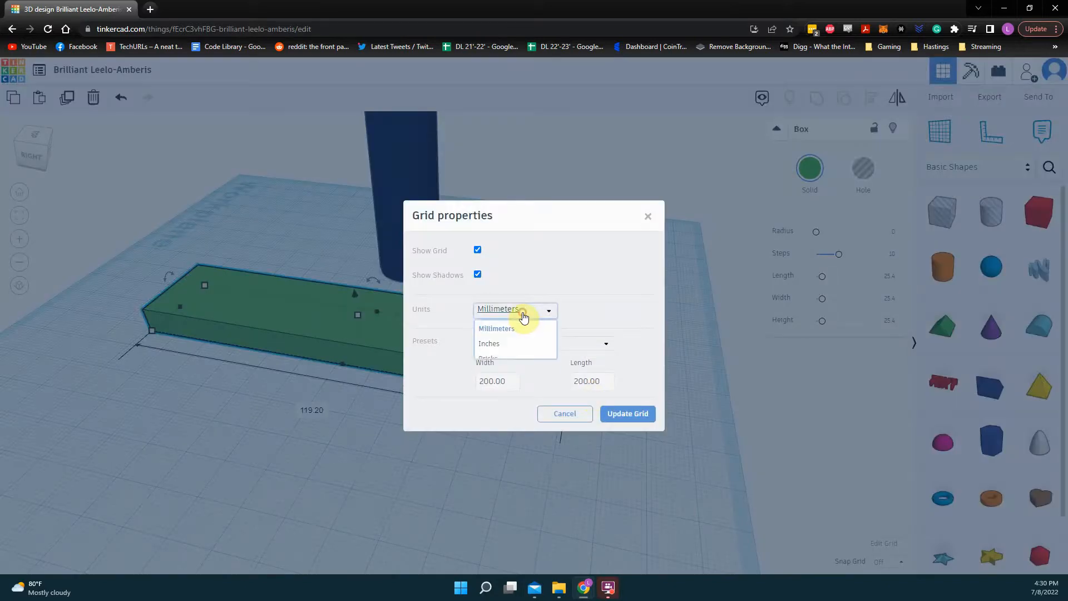
click(489, 343)
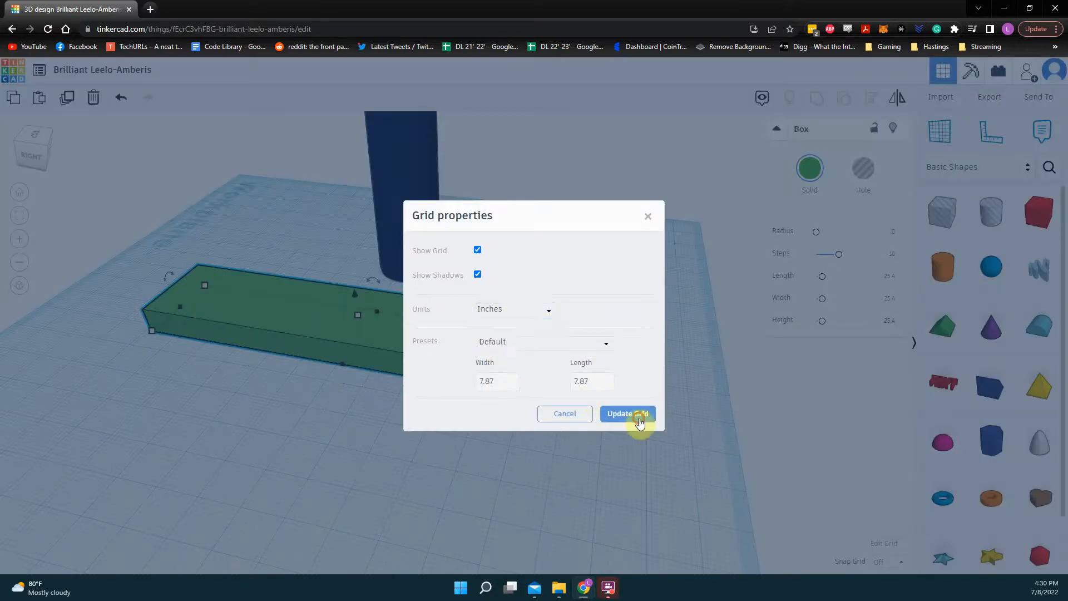
click(626, 414)
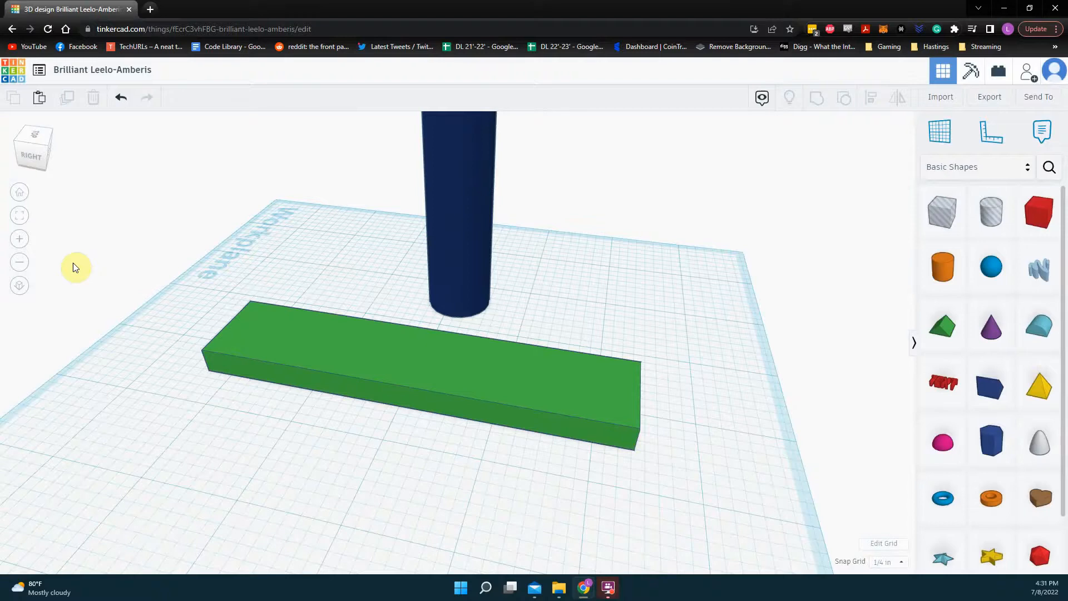
mouse_move(260, 332)
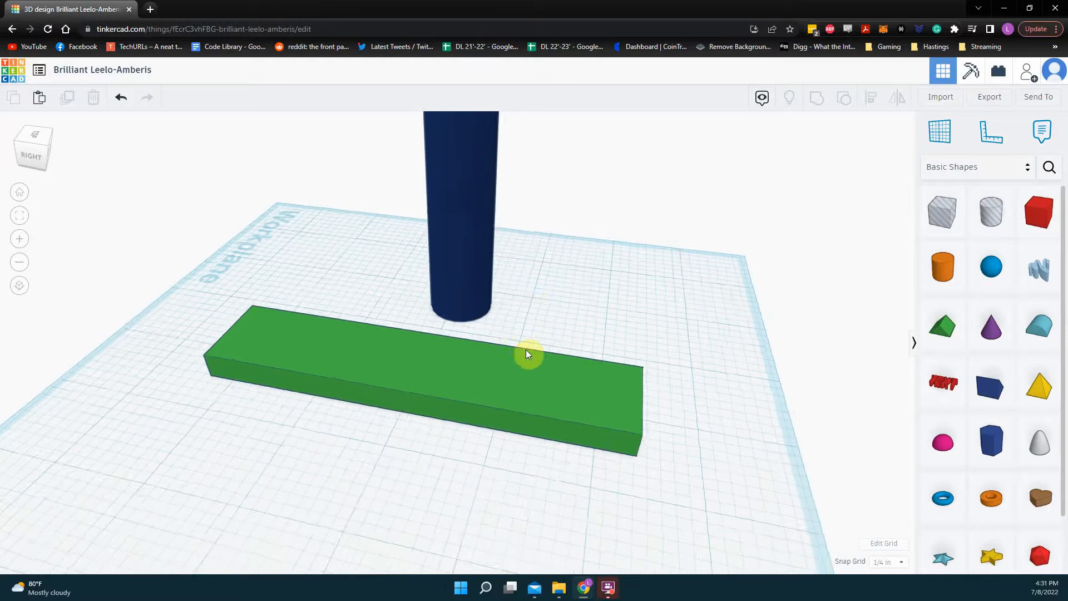
- Select the green box to reveal its 4.693-inch length dimension for editing
click(527, 354)
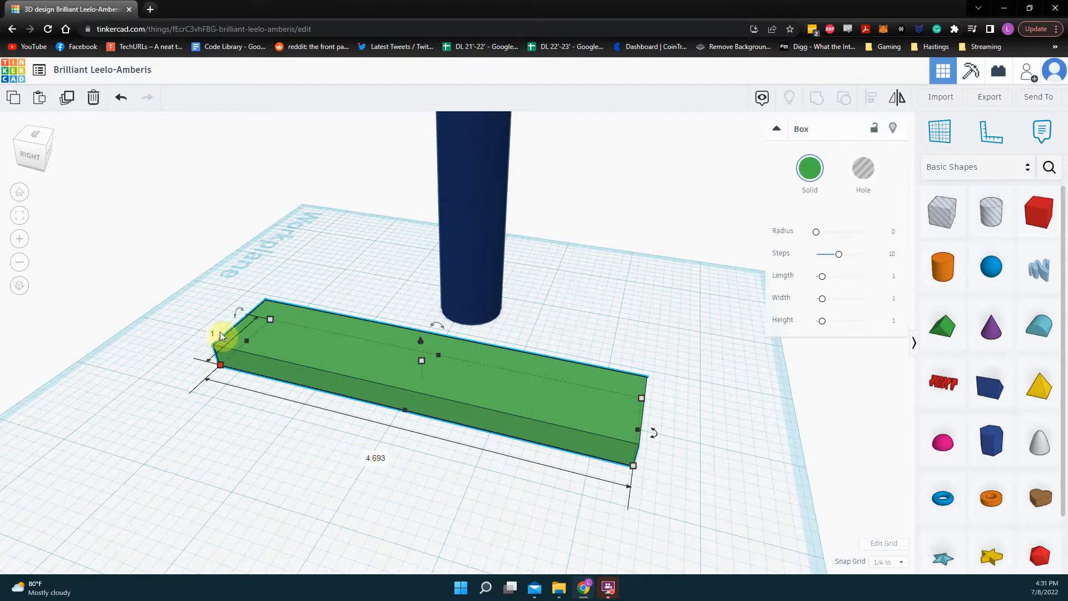
mouse_move(369, 454)
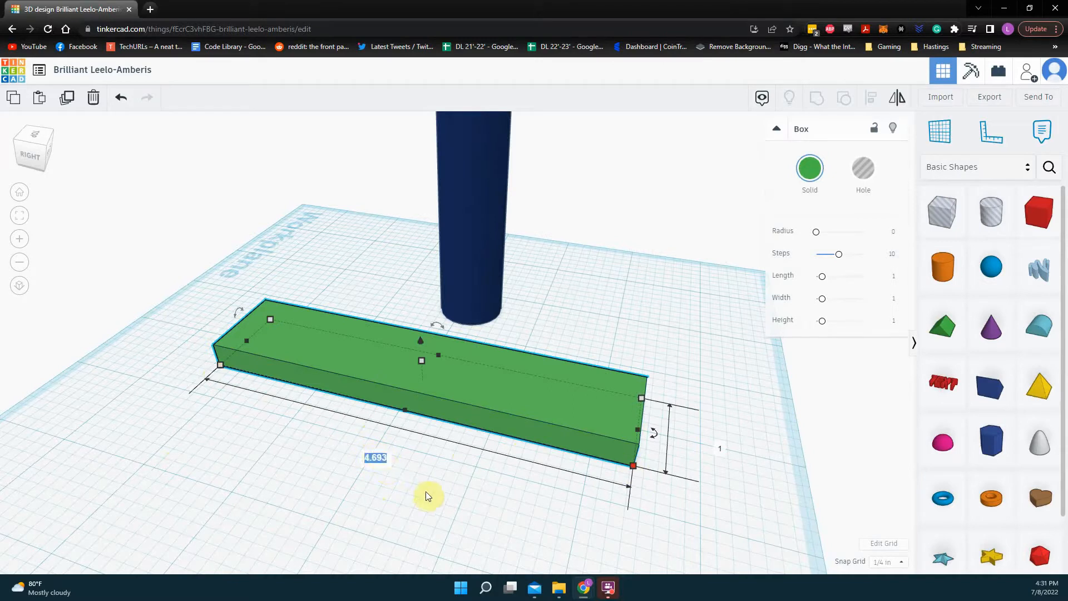
- Change the green box's length to 2 inches, check it from a side view, and deselect it
drag(632, 466, 374, 403)
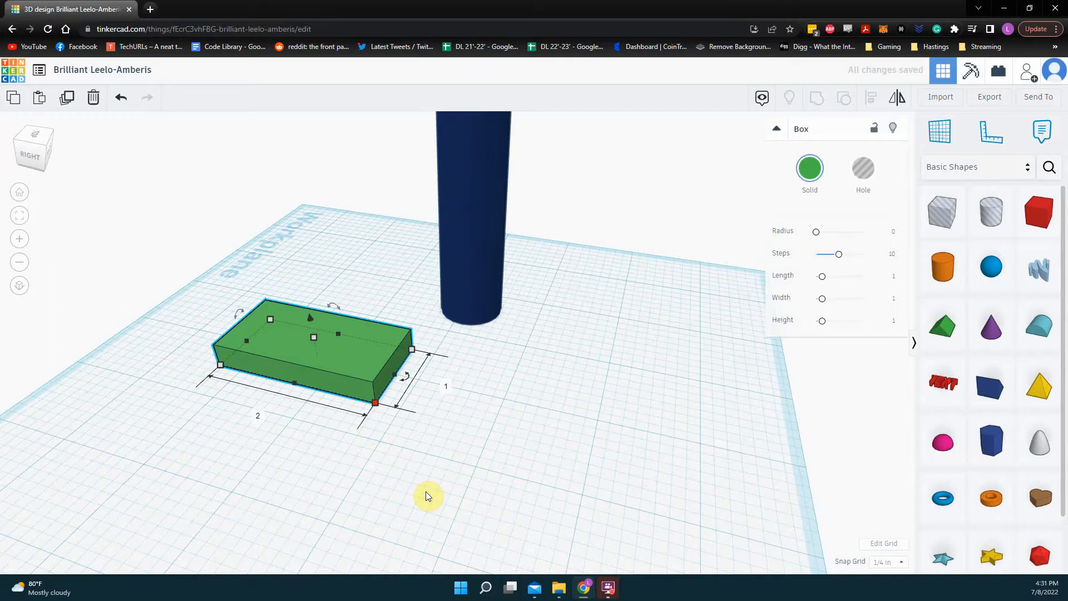
click(445, 386)
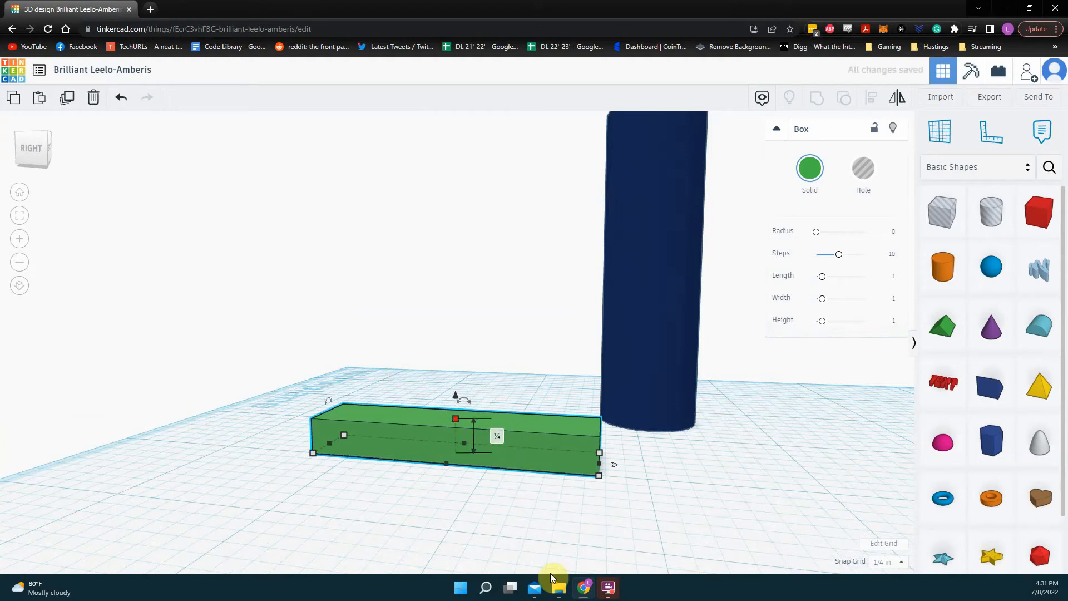
click(510, 379)
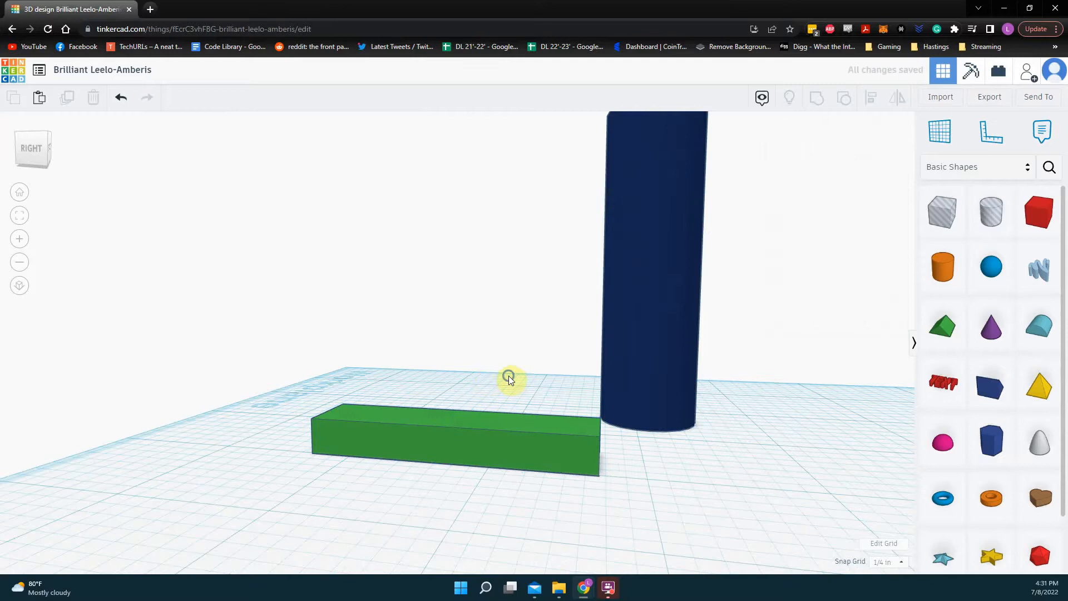
drag(508, 379, 220, 503)
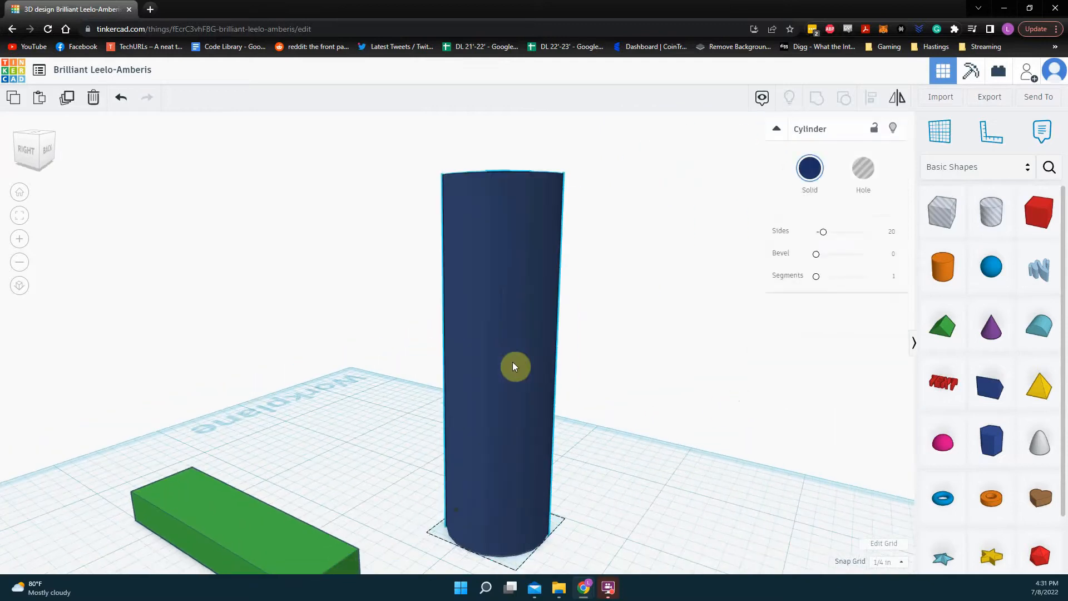
- Drag the blue cylinder's height handle down until it becomes a thin flat disc
drag(514, 366, 452, 466)
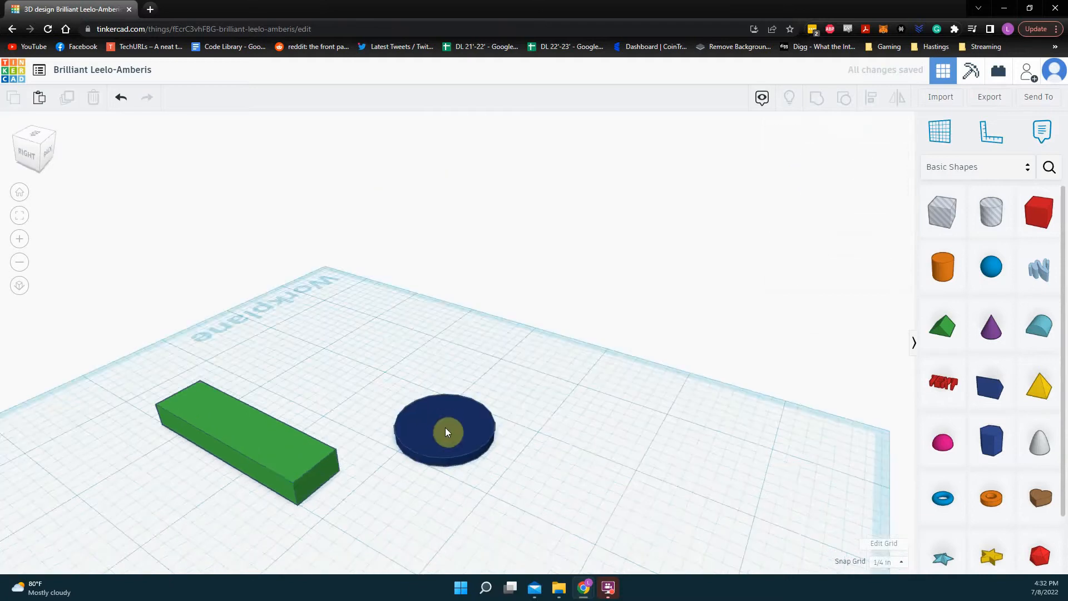
drag(446, 431, 334, 377)
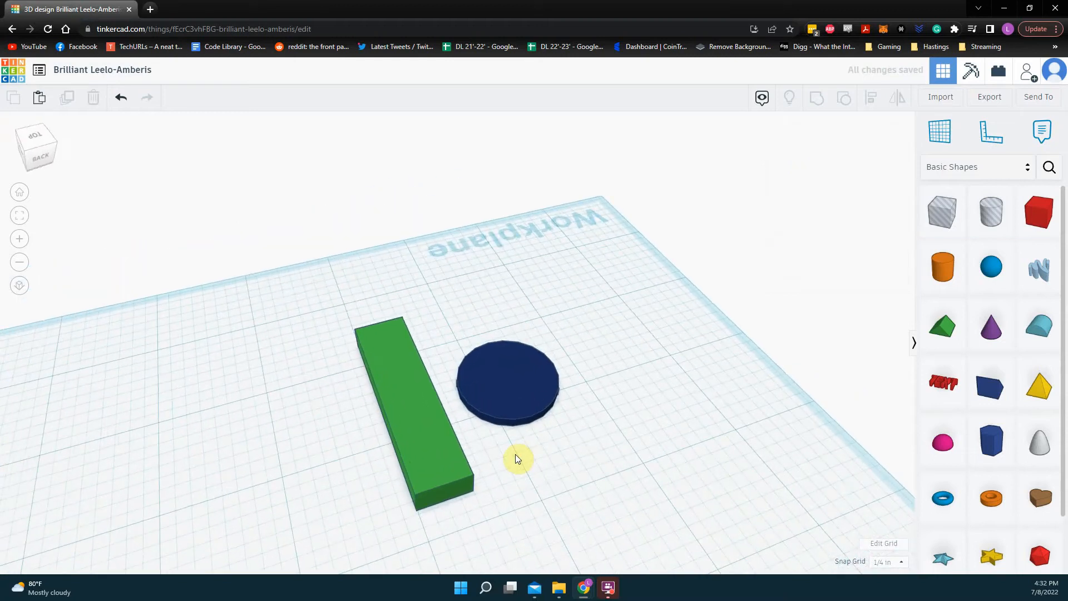
mouse_move(493, 492)
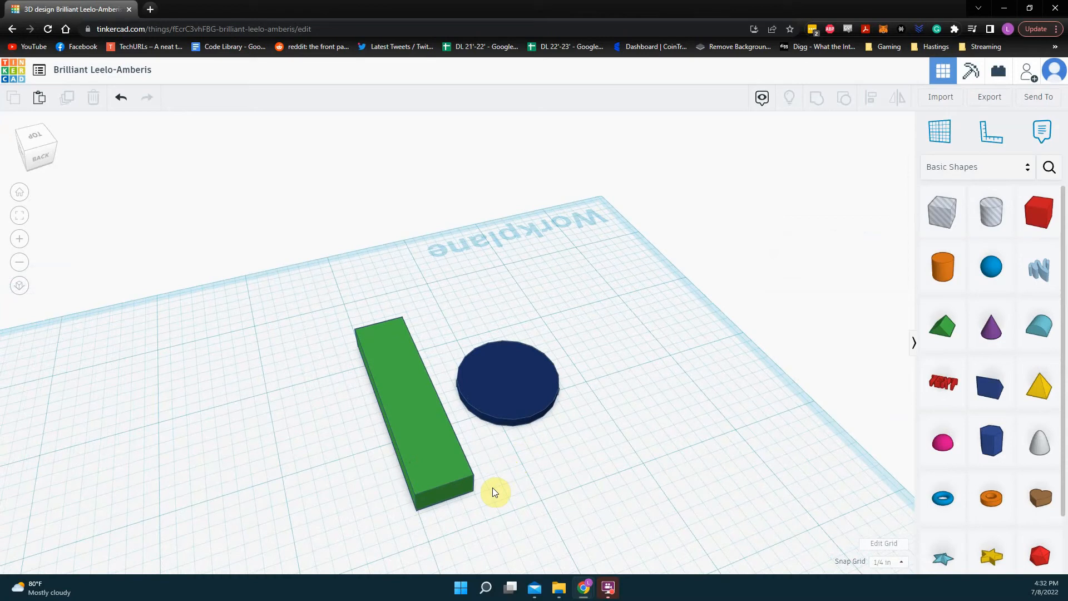
mouse_move(598, 533)
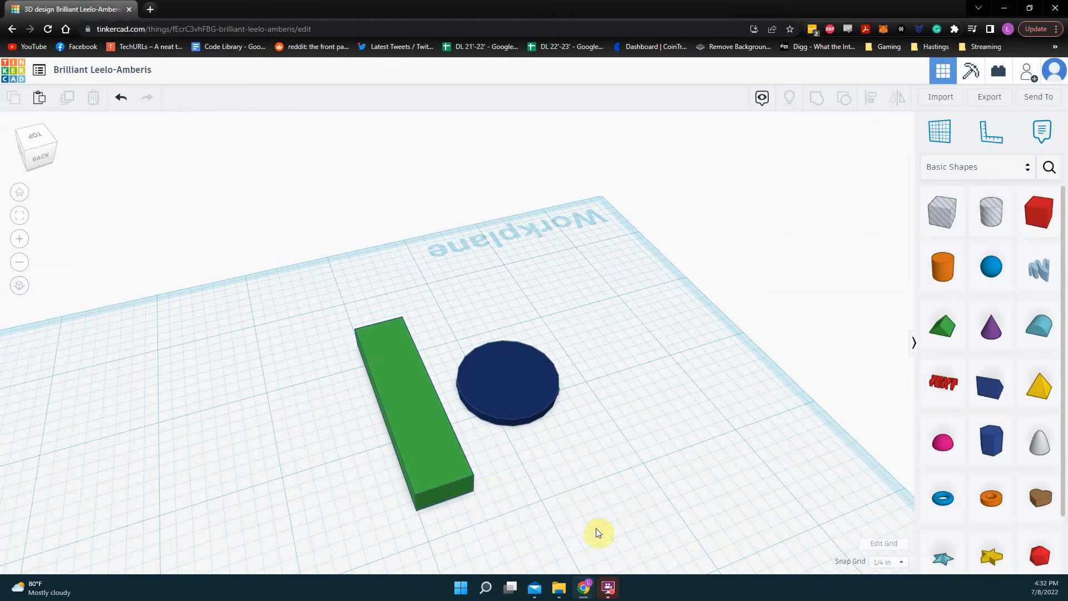